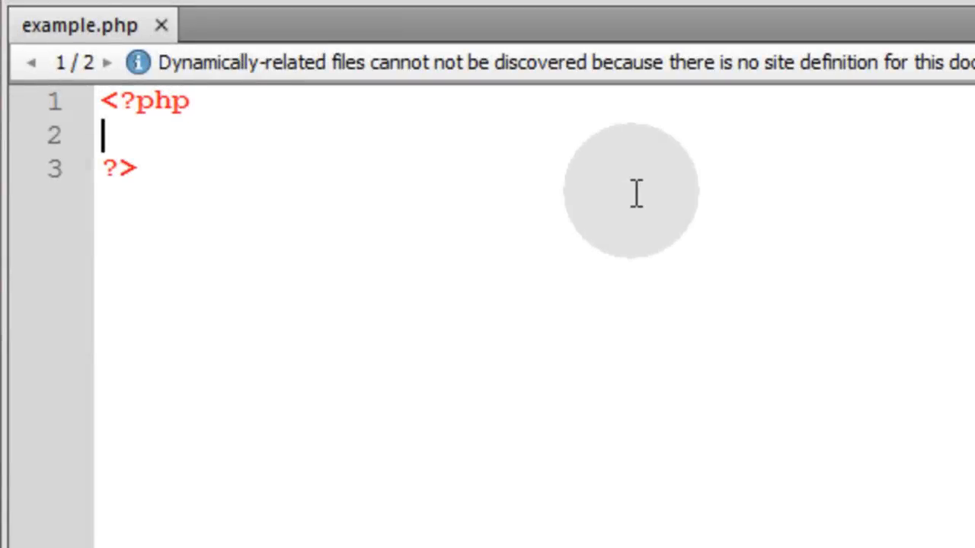
mouse_move(373, 156)
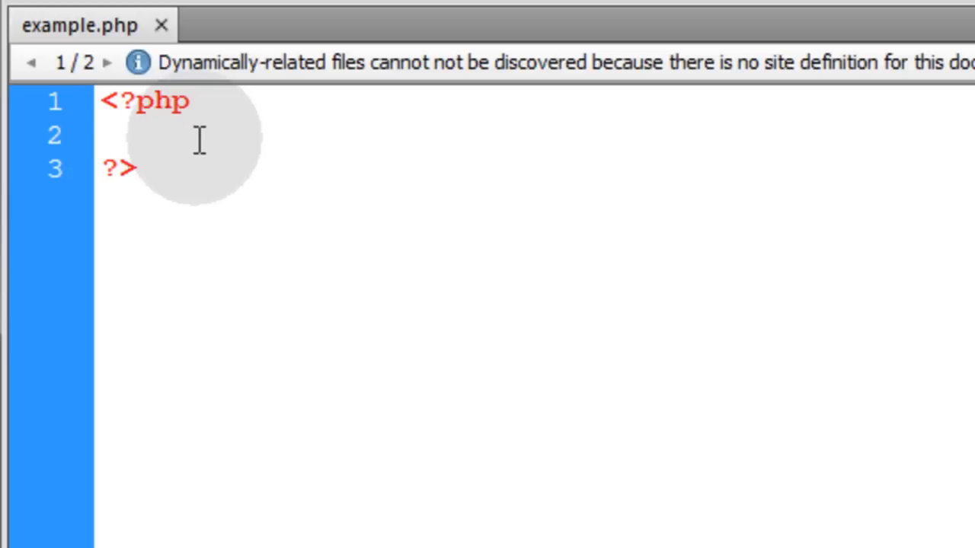
Store the IP from getenv('REMOTE_ADDR') in $user_ip and add a geoplugin php.gp?ip=$user_ip comment.
click(105, 136)
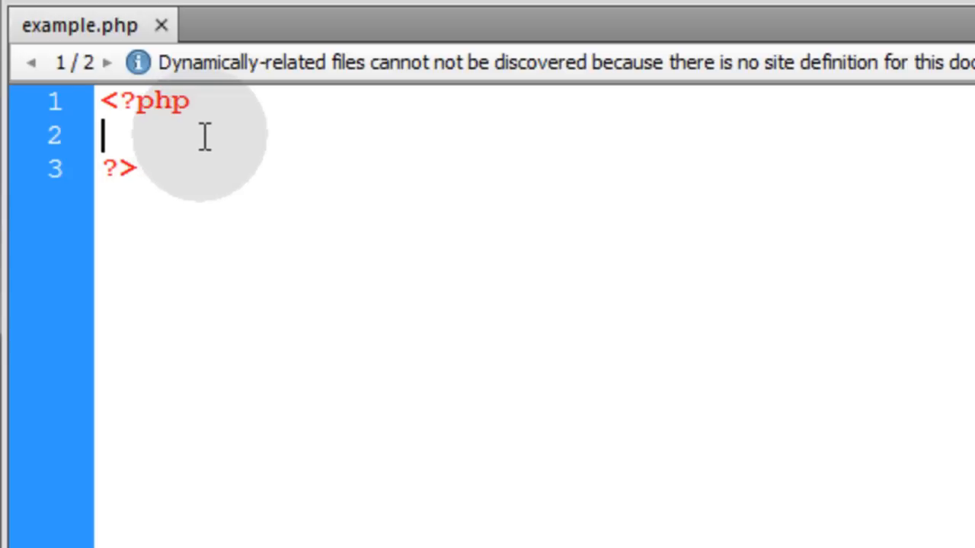
text($user_ip = getenv('REMOTE_ADDR');)
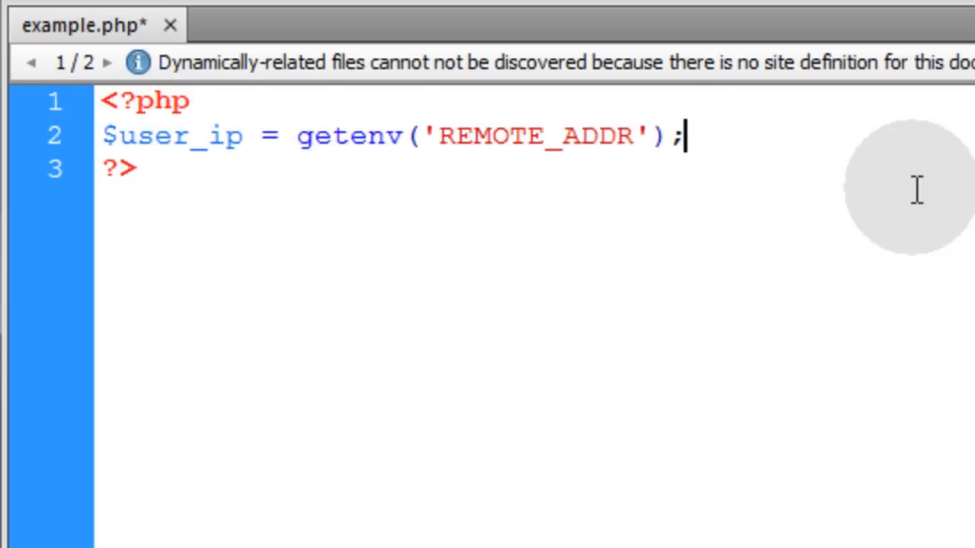
text(//)
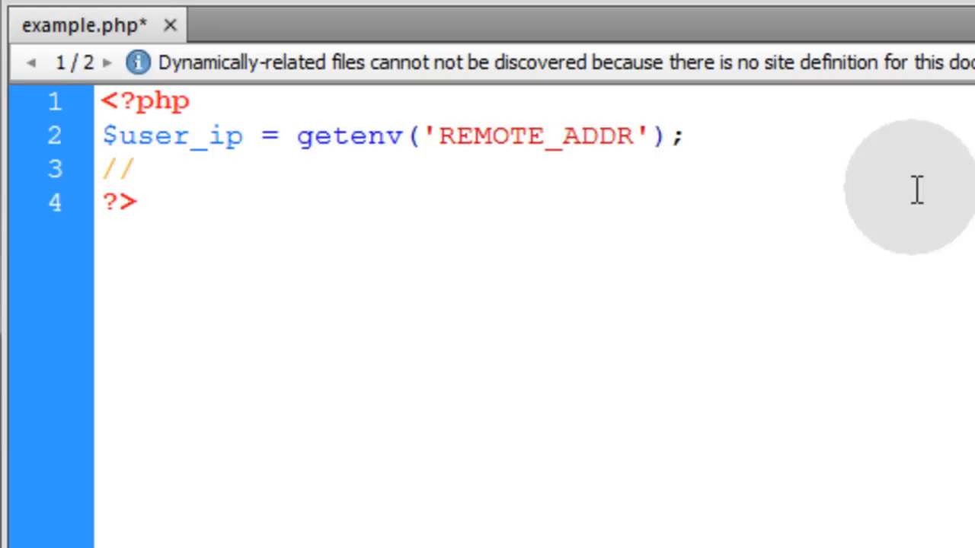
text(http://www.geoplugin.net/php.gp?ip=$user_ip)
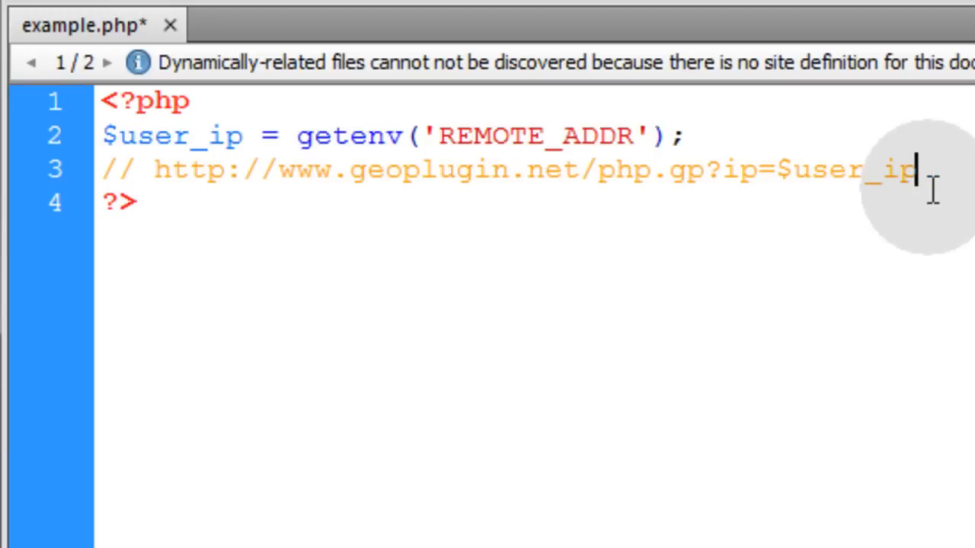
key(Return)
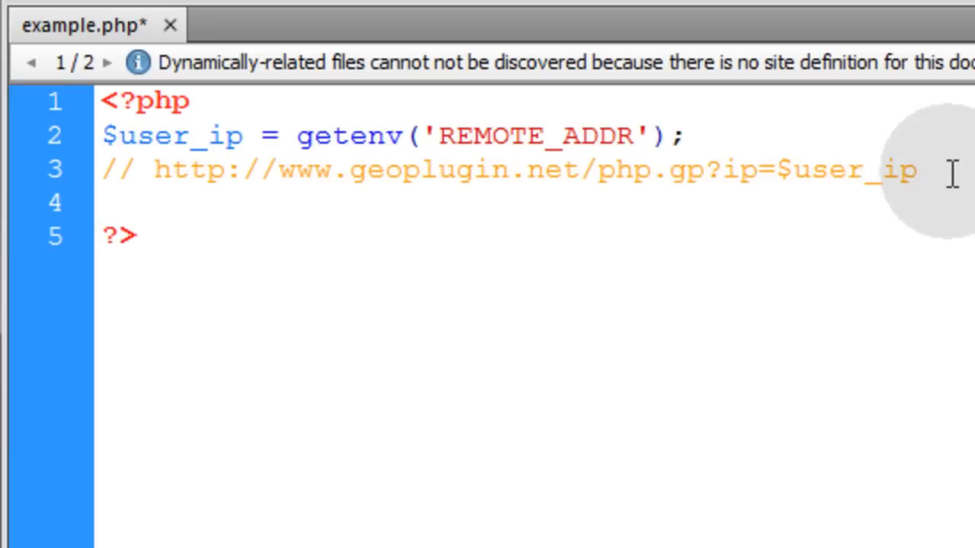
text($)
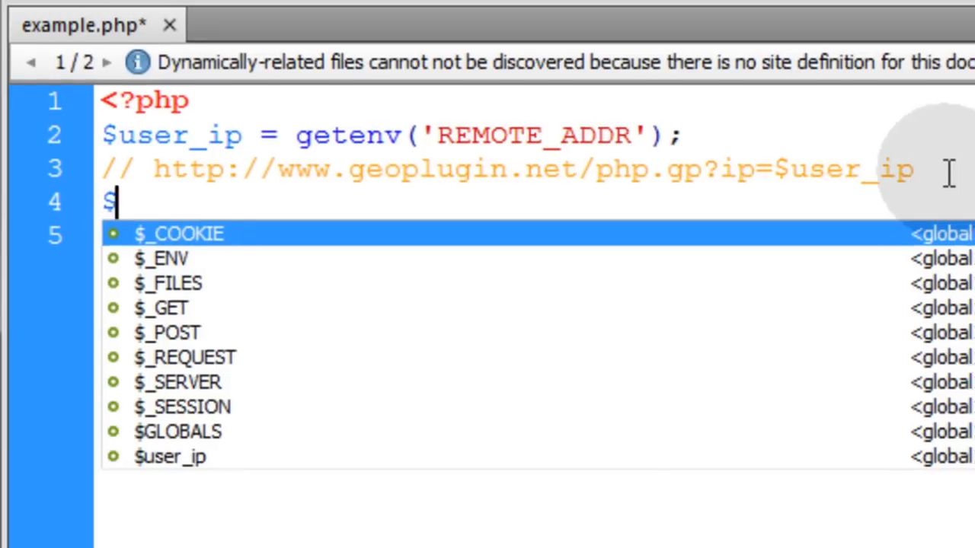
text(geo = file_get_contents("http://www.geoplugin.net/php.gp?ip=$user_ip"))
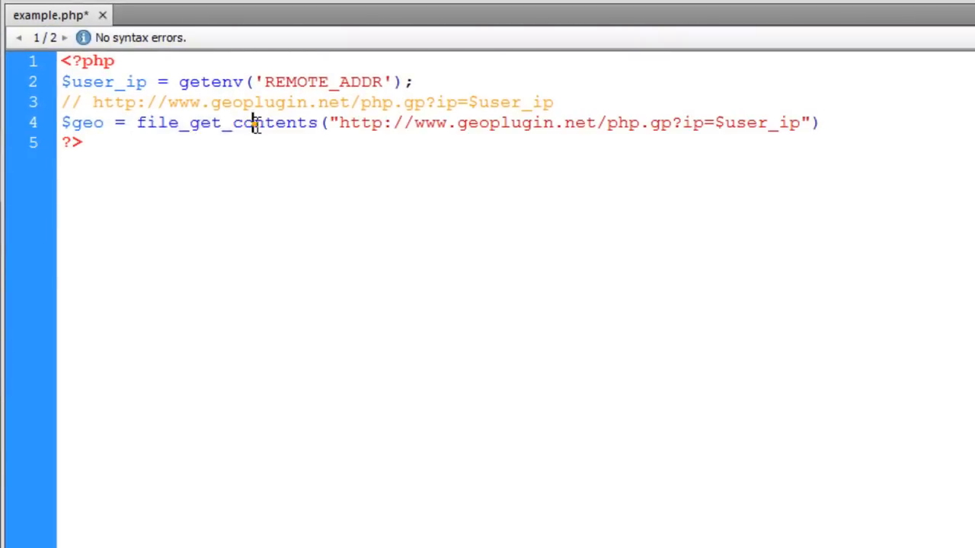
double_click(226, 123)
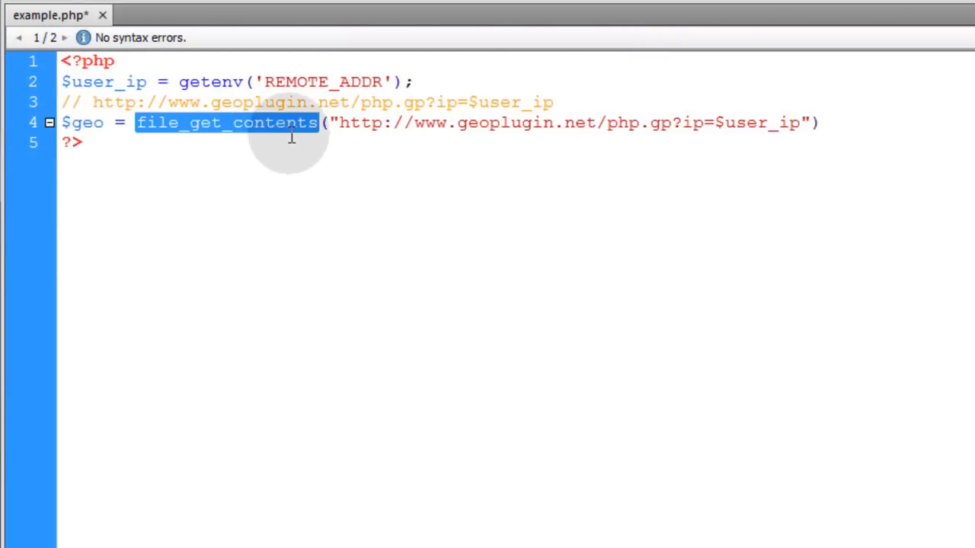
mouse_move(345, 129)
text(;)
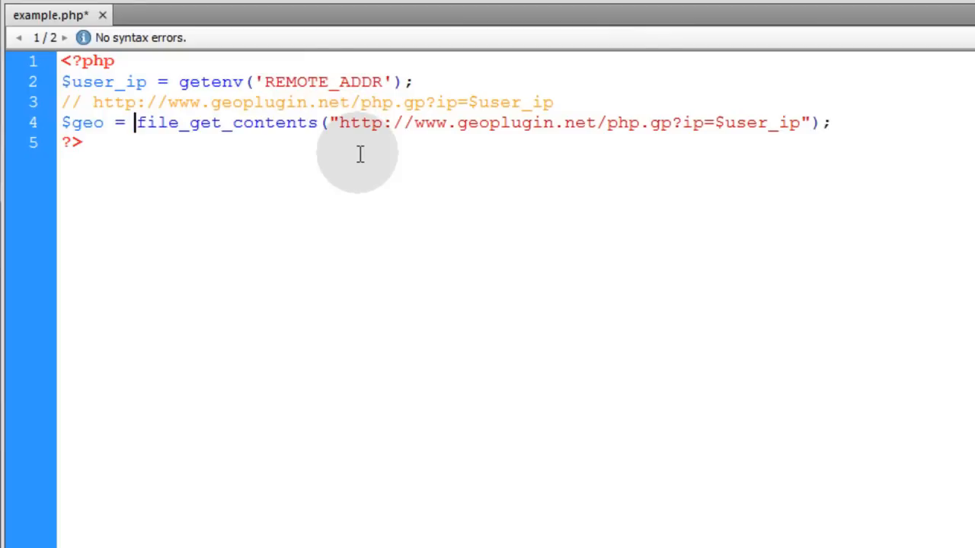
text(unseri)
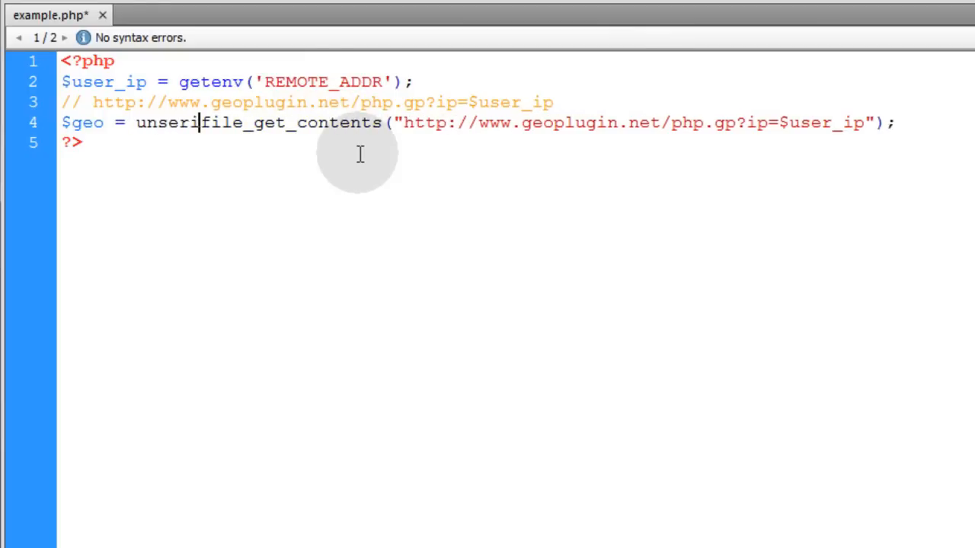
text(alize)
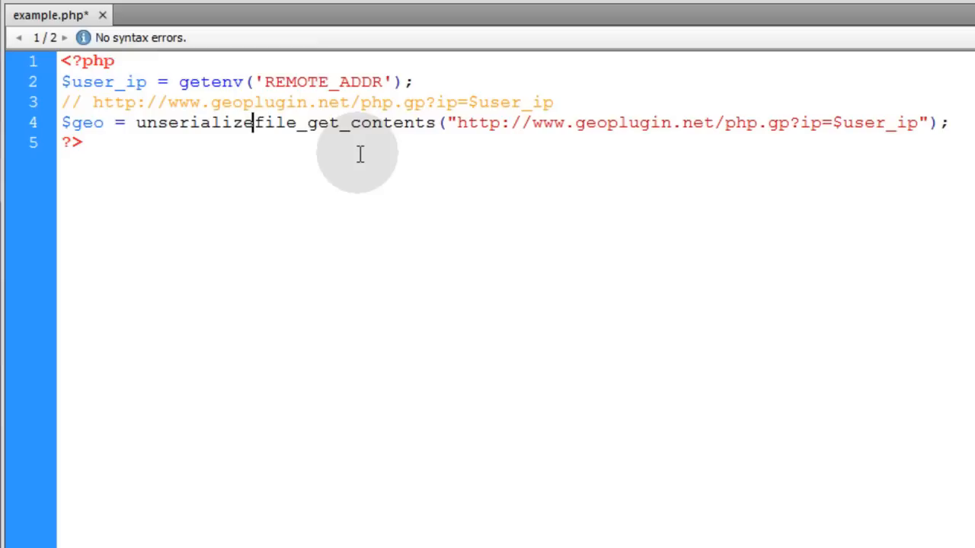
text(()
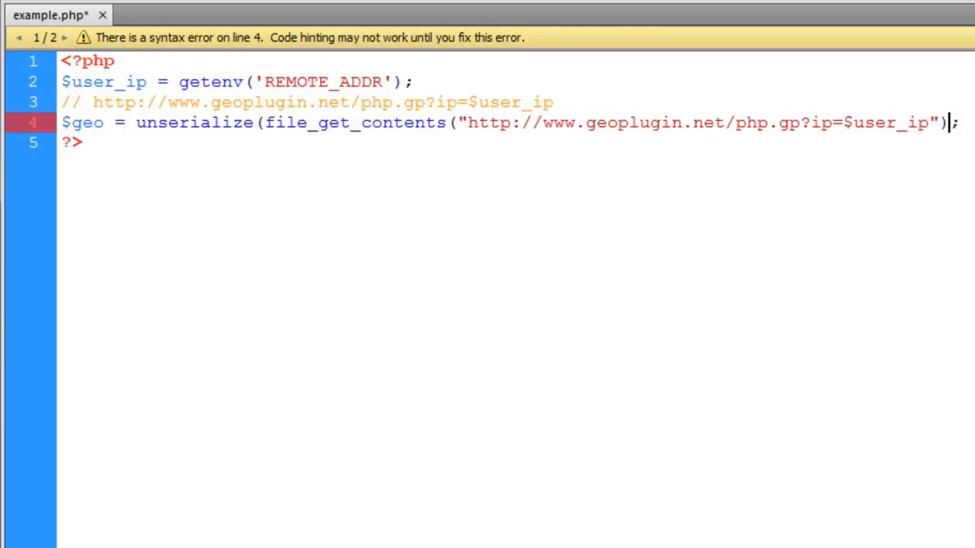
text())
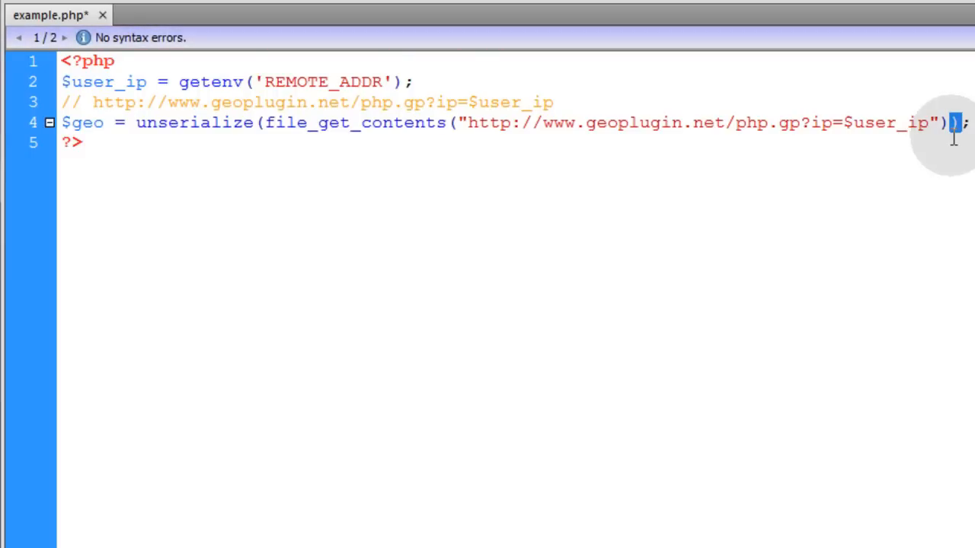
click(267, 123)
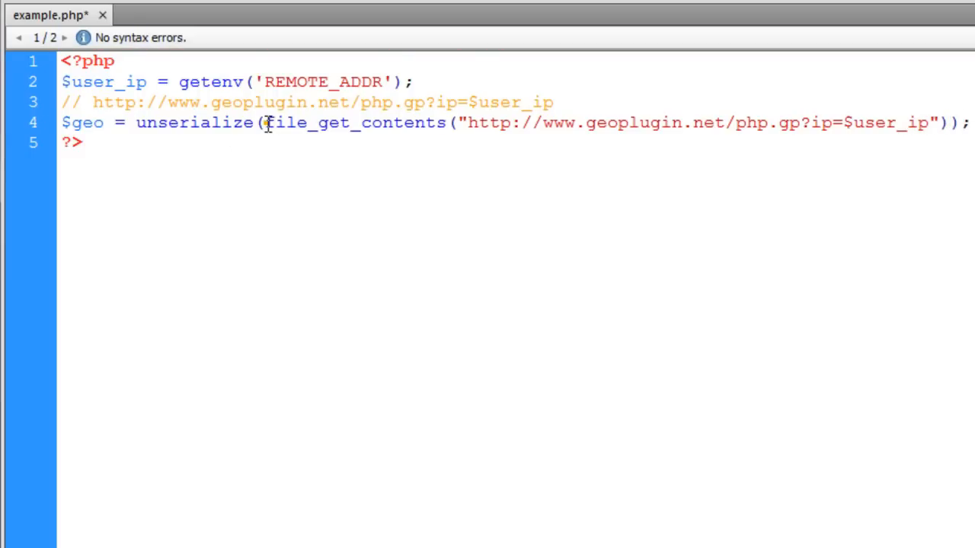
double_click(354, 123)
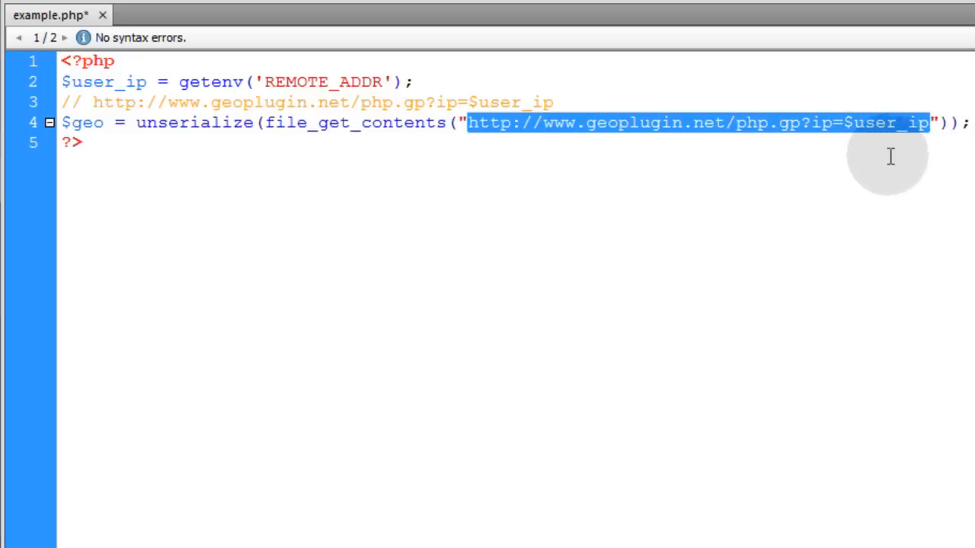
mouse_move(464, 123)
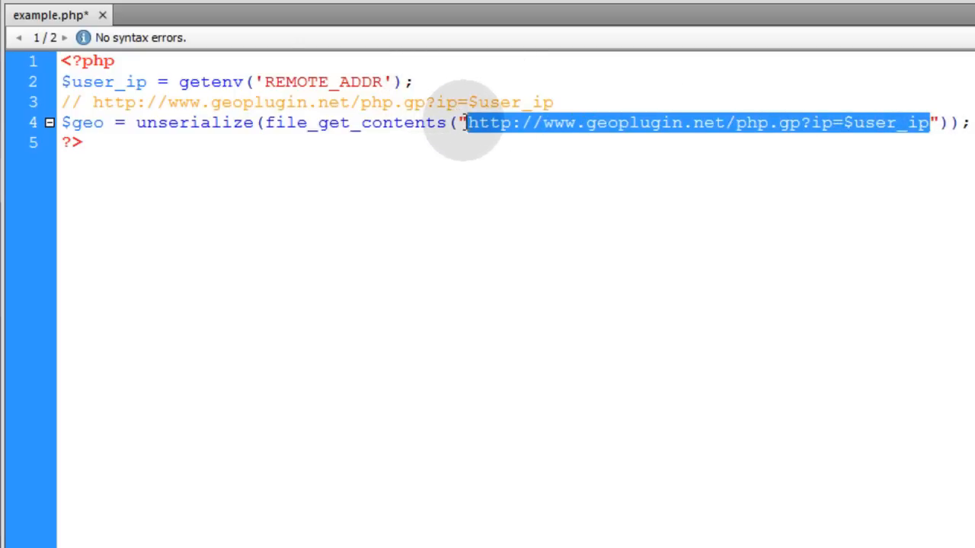
double_click(194, 123)
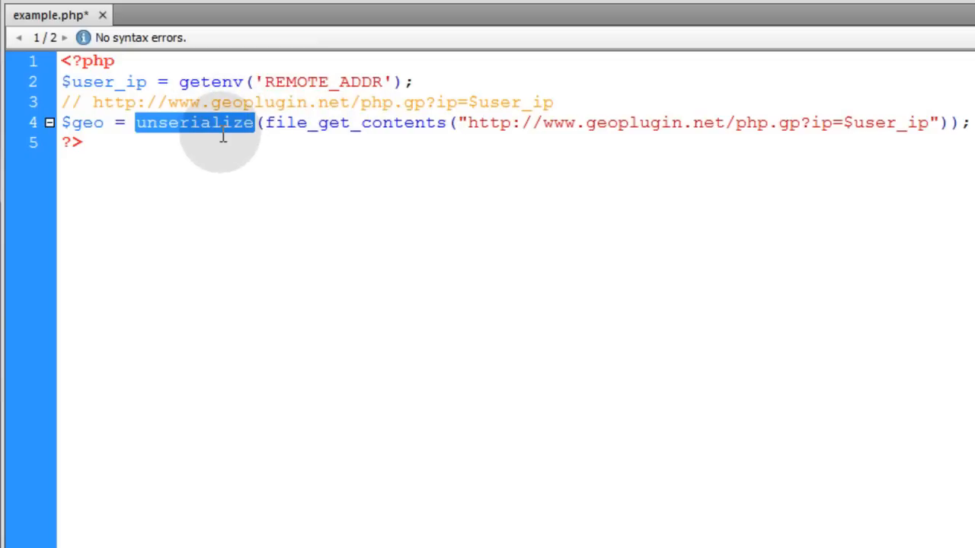
mouse_move(107, 122)
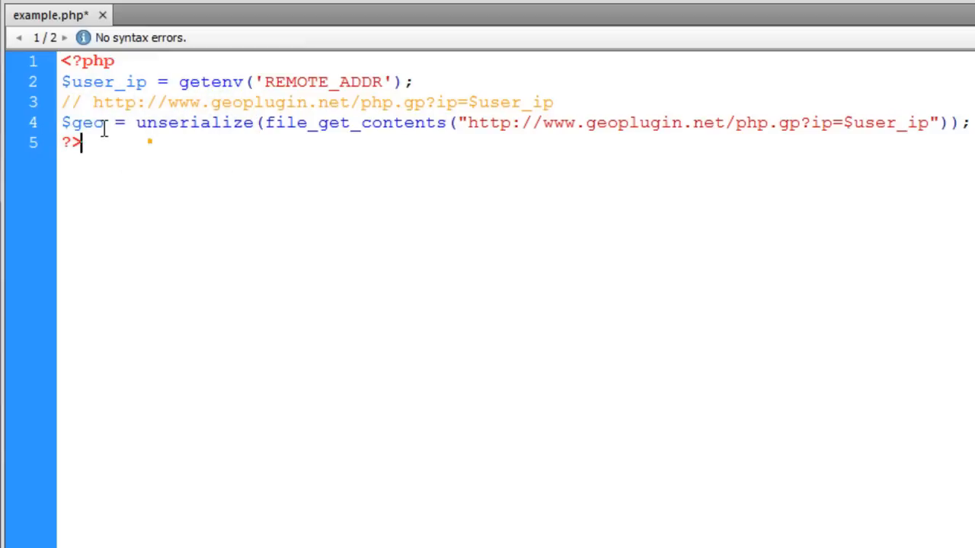
double_click(82, 123)
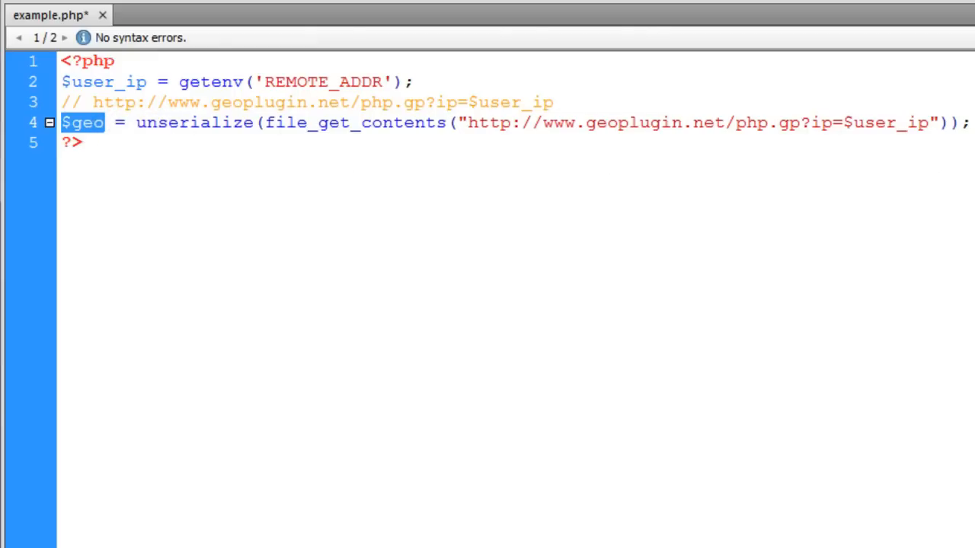
Write the line $country = $geo["geoplugin_countryName"];.
text($)
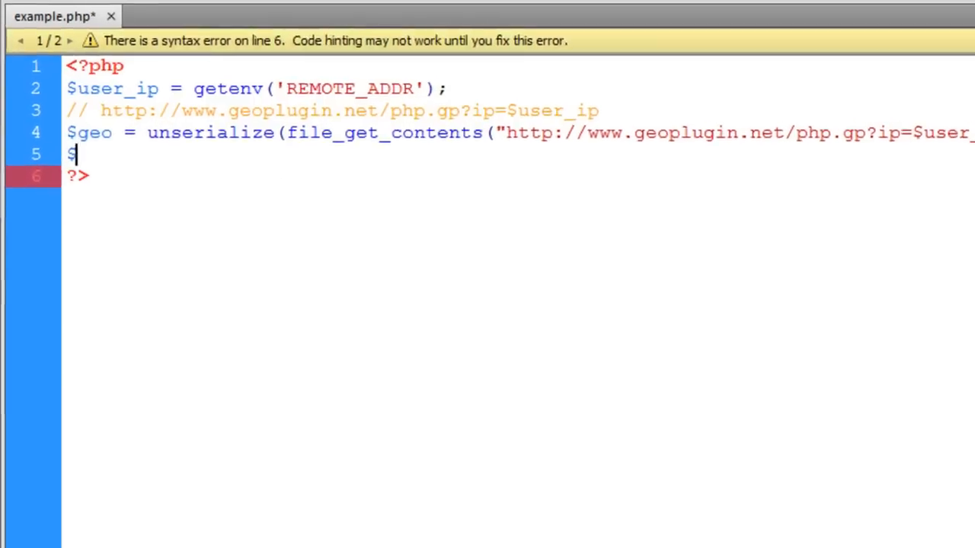
text(country =)
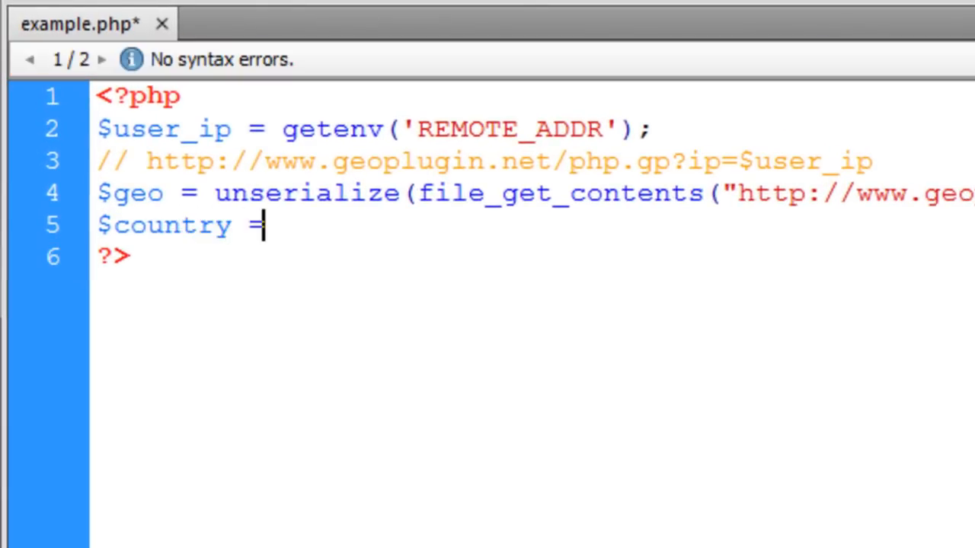
text($g)
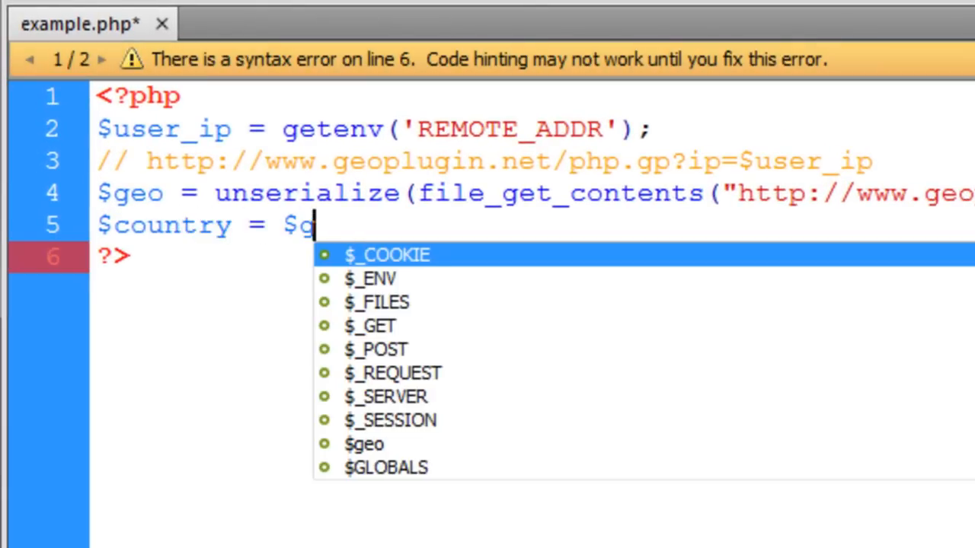
text(eo)
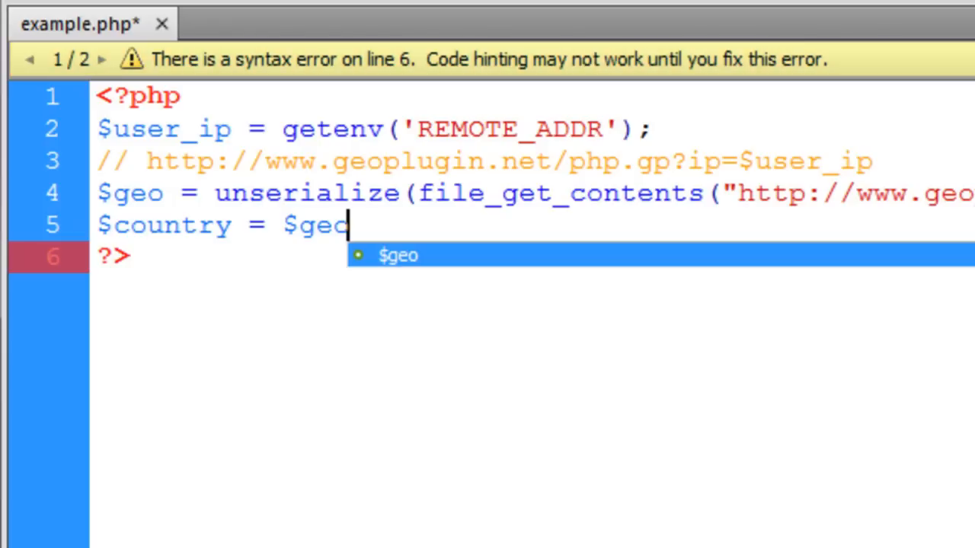
text([];)
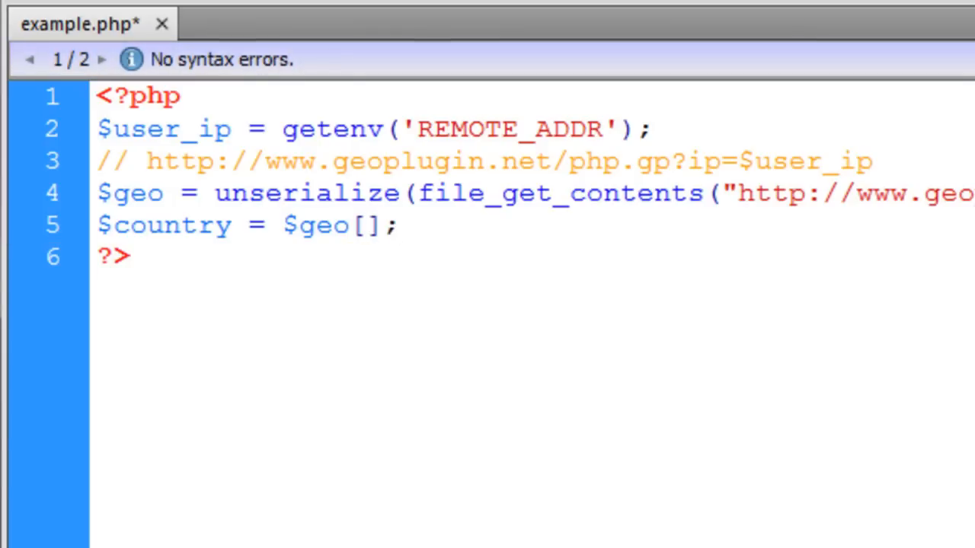
text("")
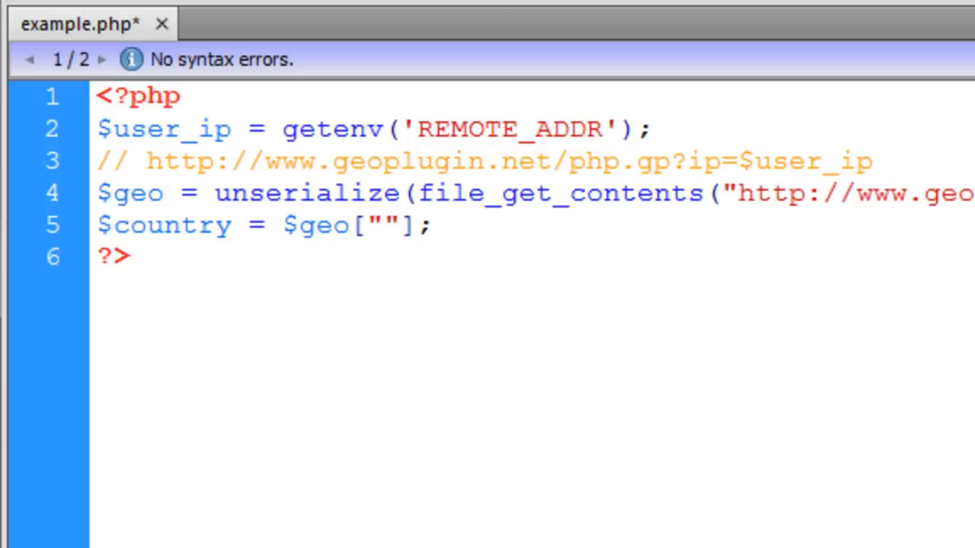
click(395, 226)
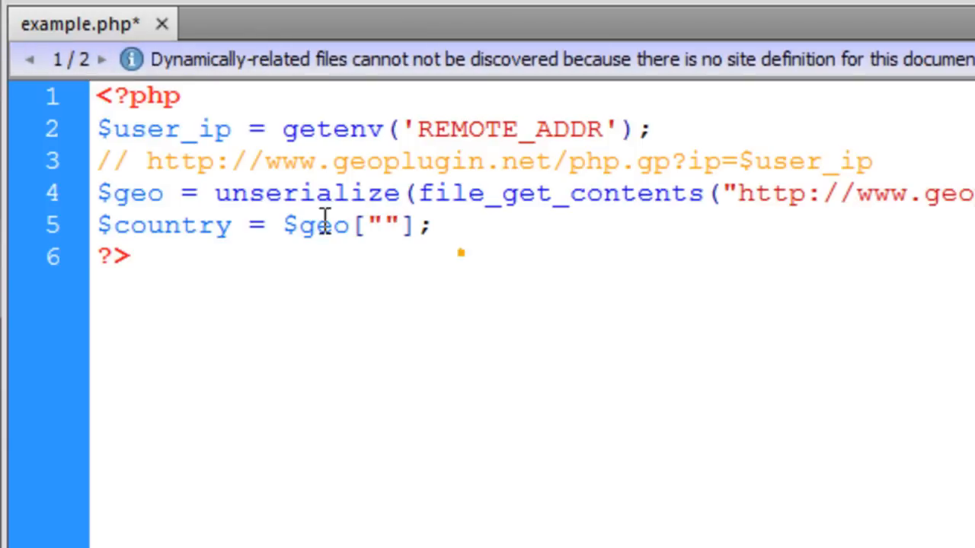
double_click(172, 224)
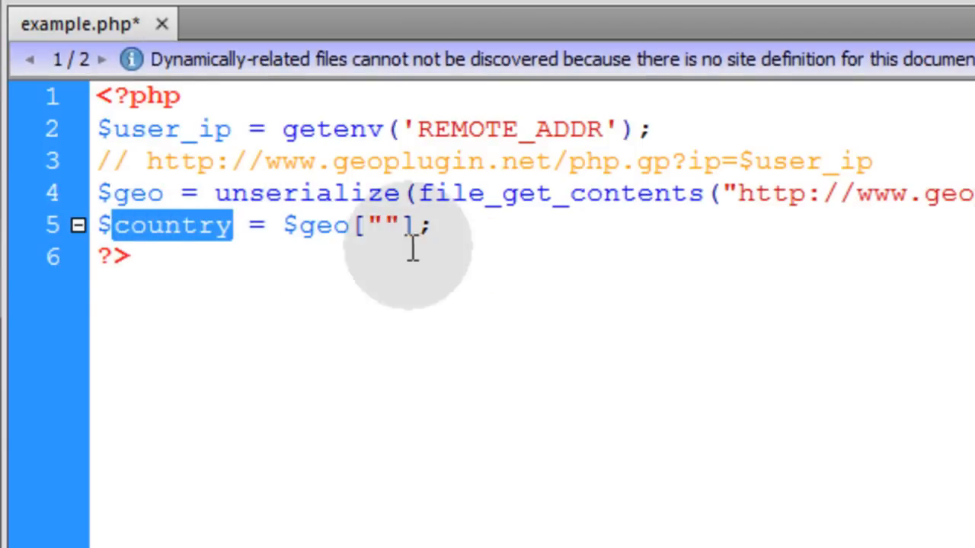
text(geoplugin_countryName)
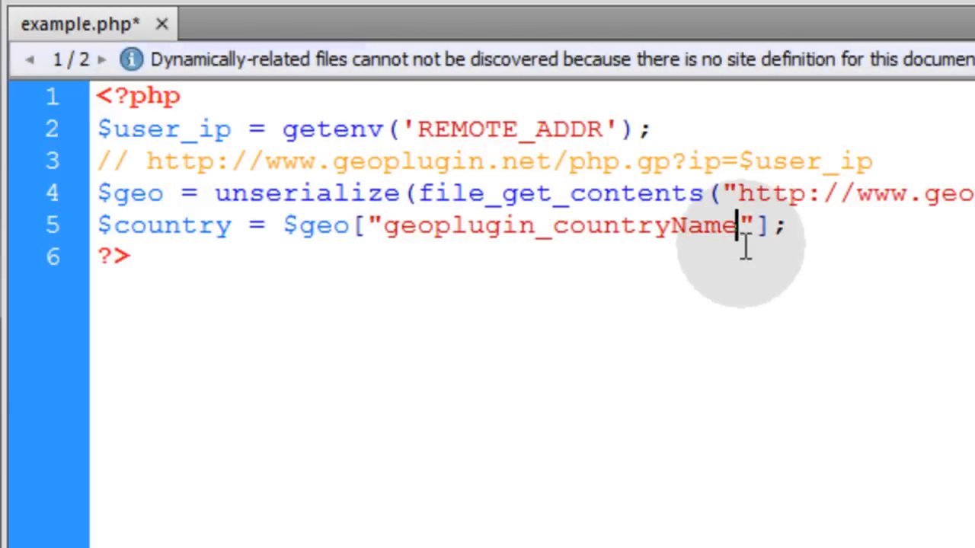
mouse_move(667, 236)
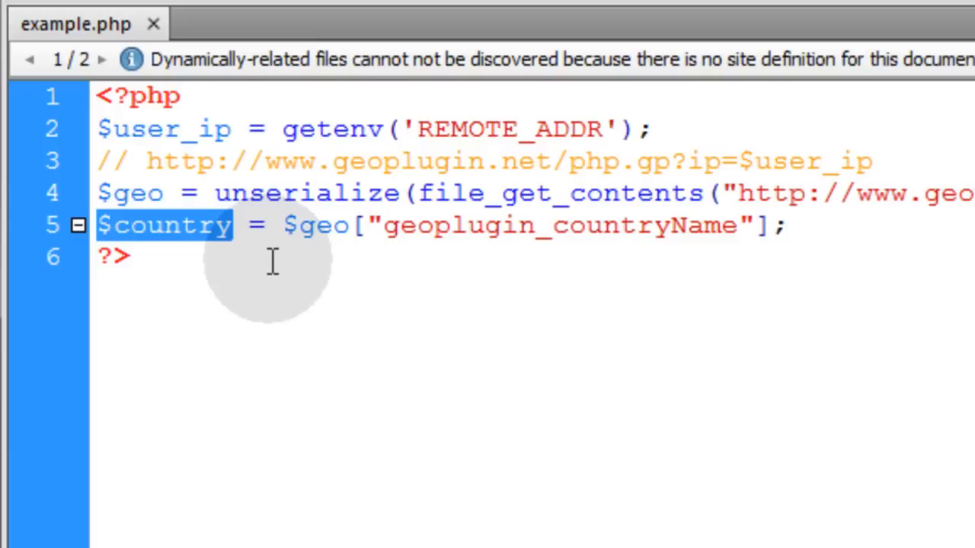
mouse_move(289, 262)
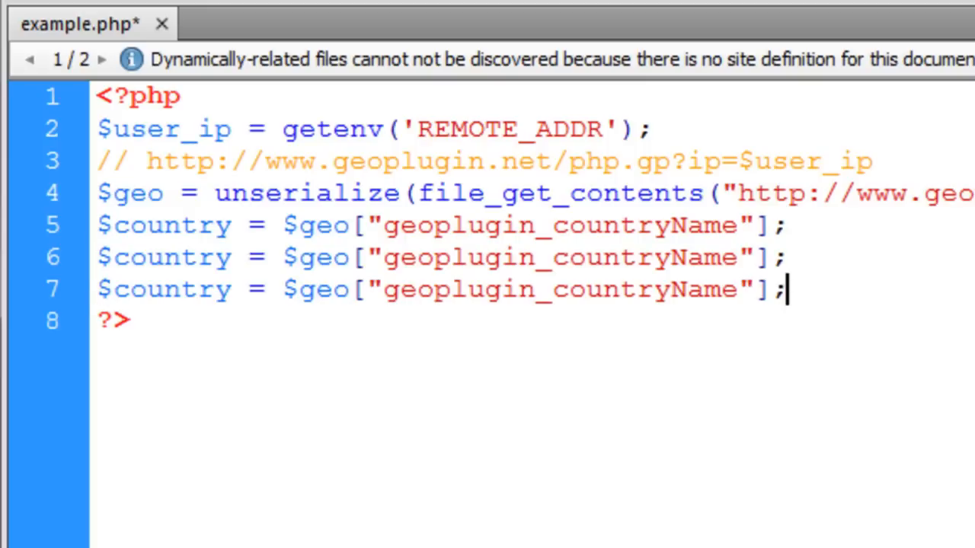
Rename the copied variables to $city and $region and select their geoplugin keys for replacement.
double_click(171, 225)
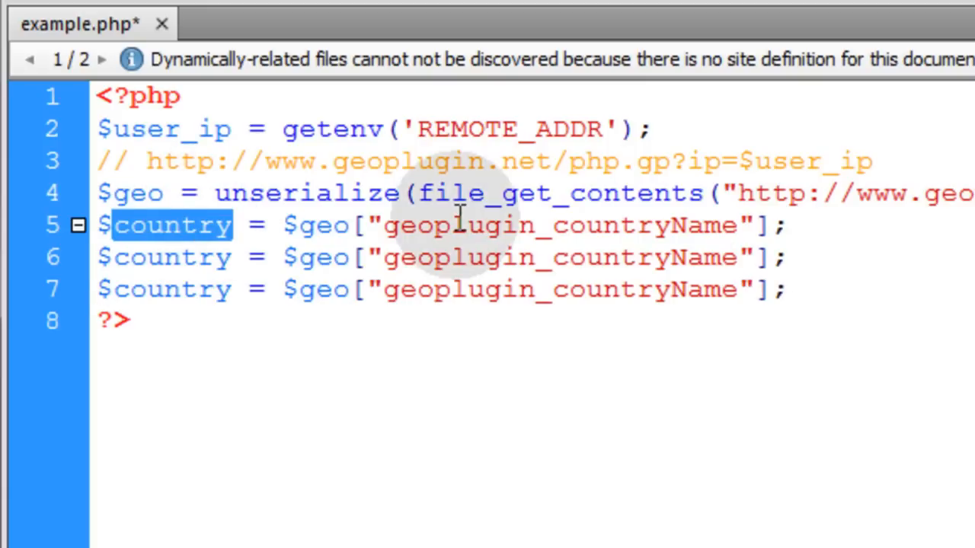
text(city)
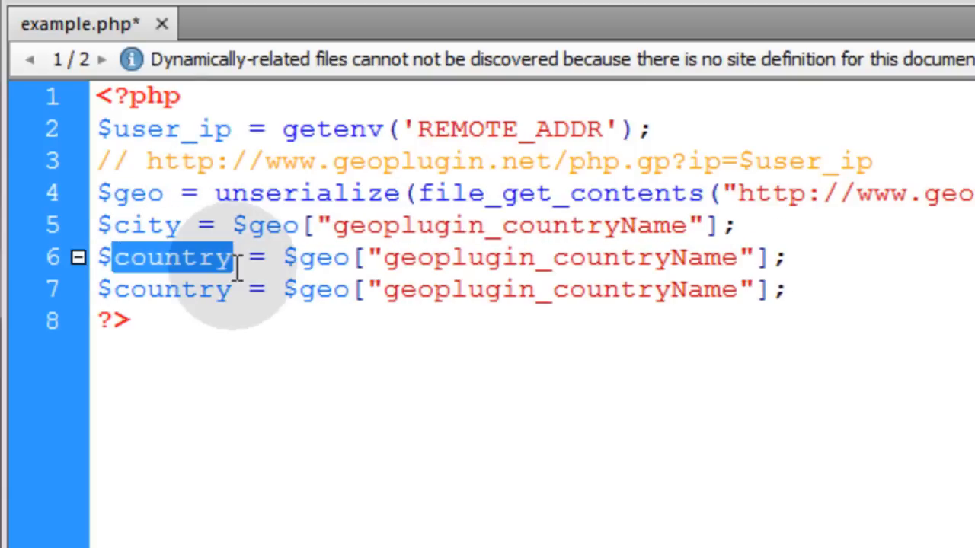
text(region)
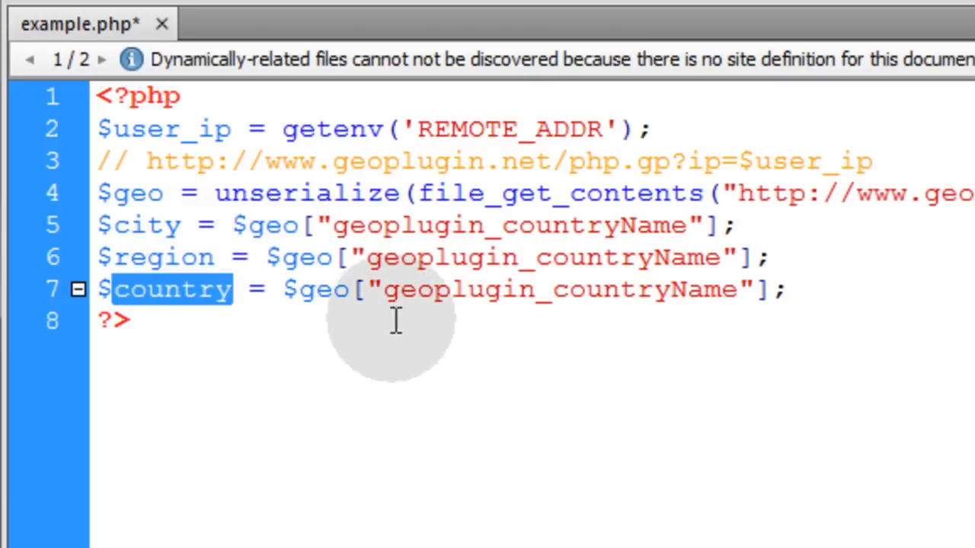
double_click(560, 290)
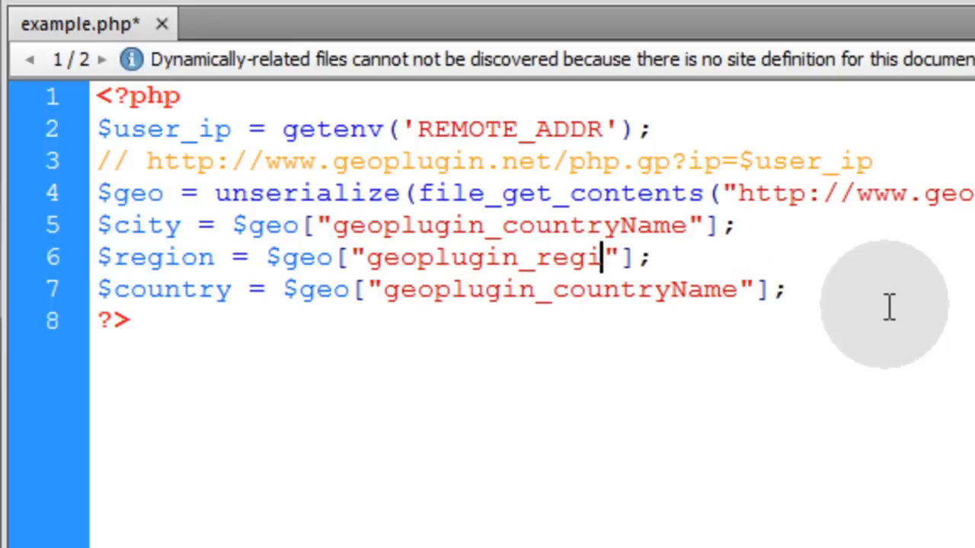
double_click(594, 225)
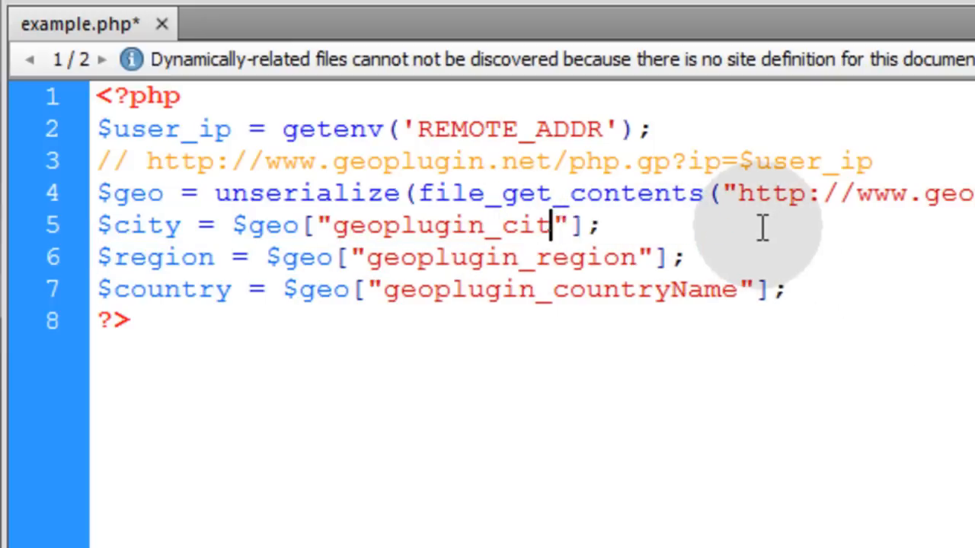
double_click(560, 289)
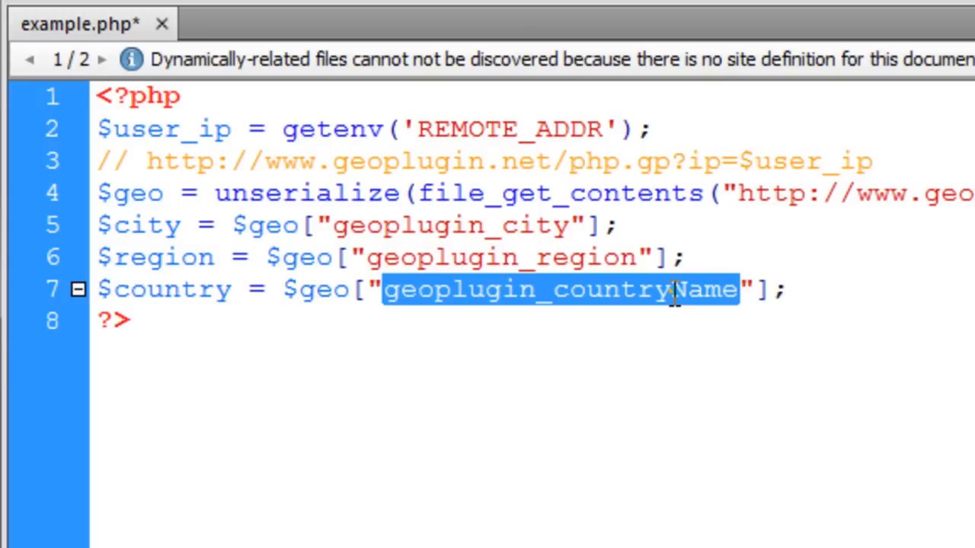
Add echo lines for the city, region and country values and test the page in the browser.
double_click(501, 257)
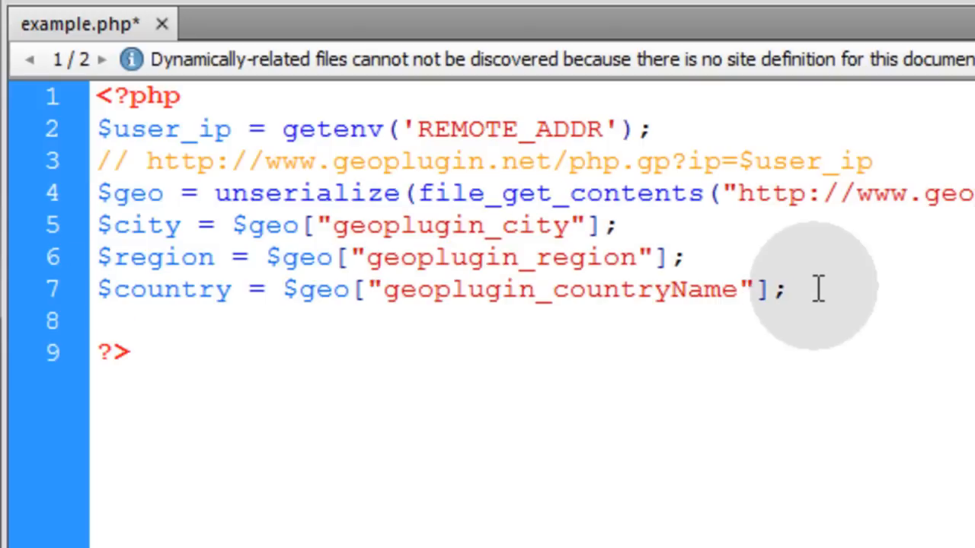
text(echo "City: ".$city."<br>";)
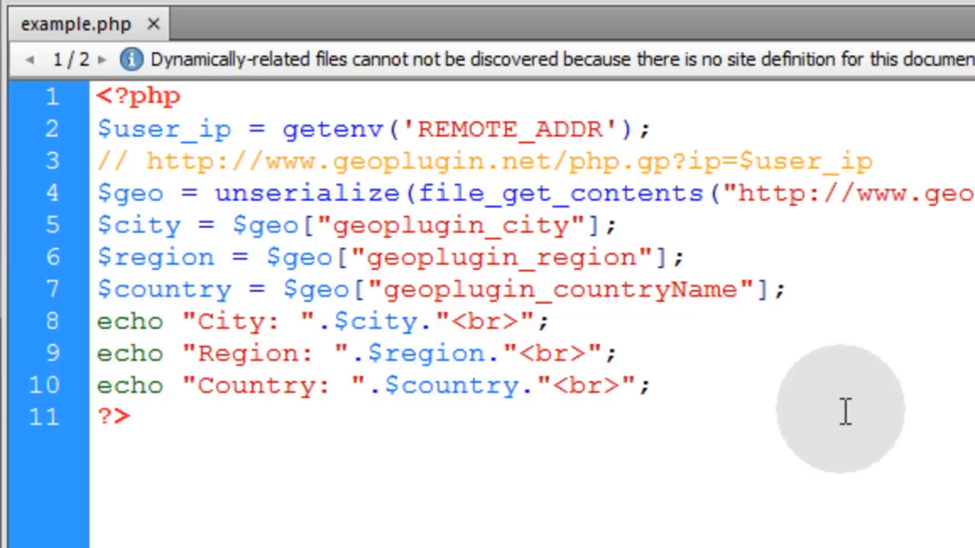
click(518, 386)
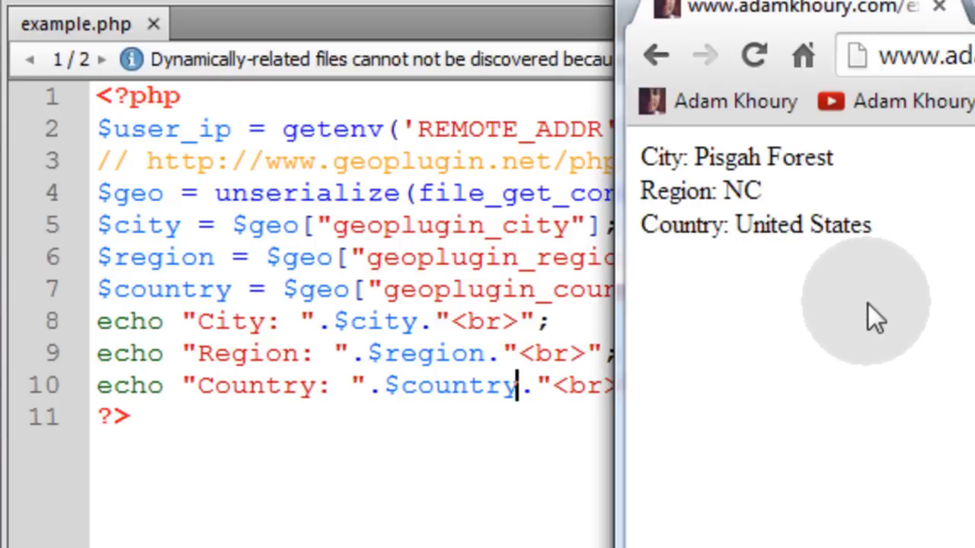
mouse_move(842, 171)
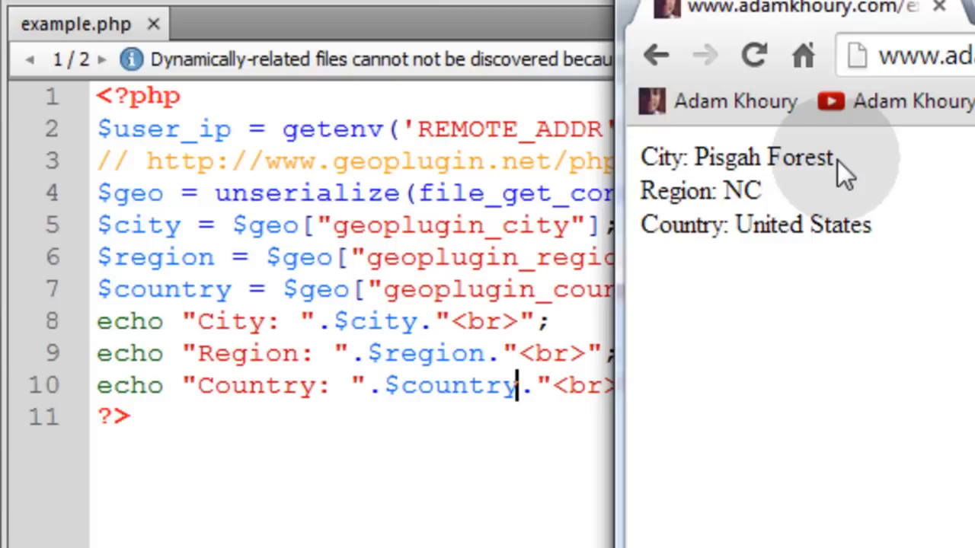
mouse_move(769, 206)
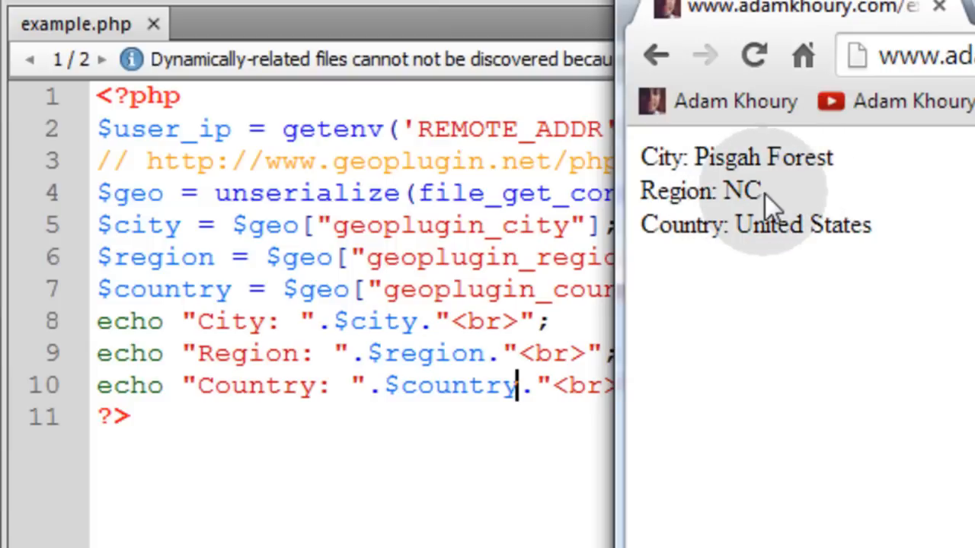
mouse_move(780, 221)
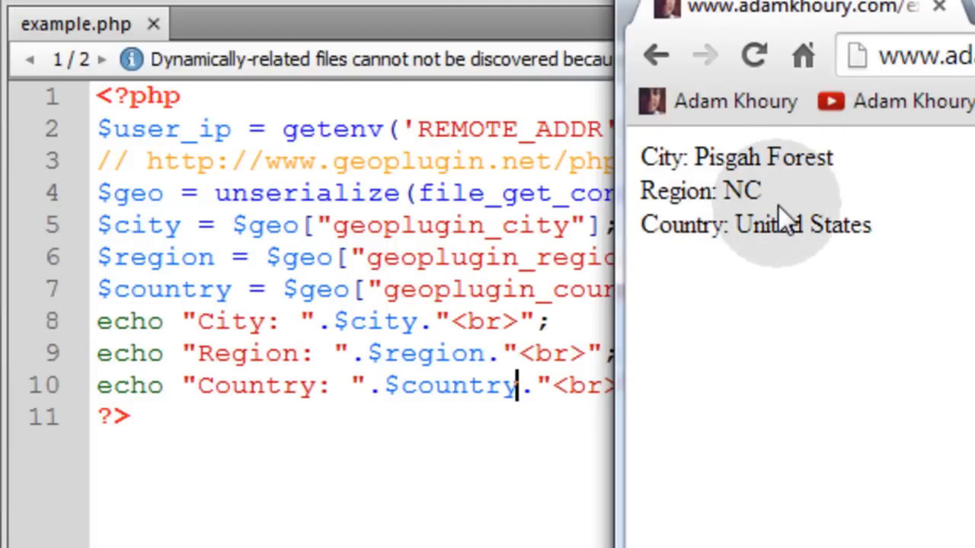
mouse_move(898, 244)
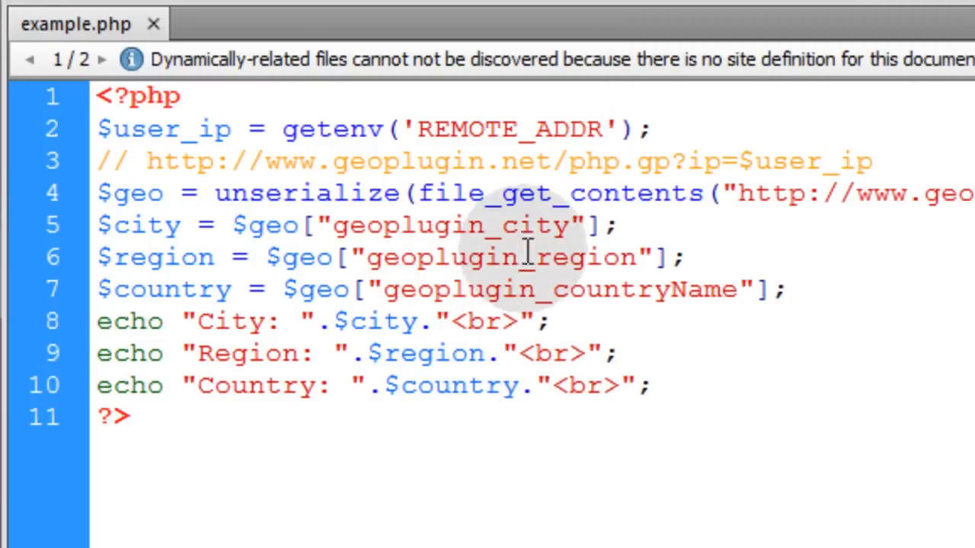
mouse_move(789, 259)
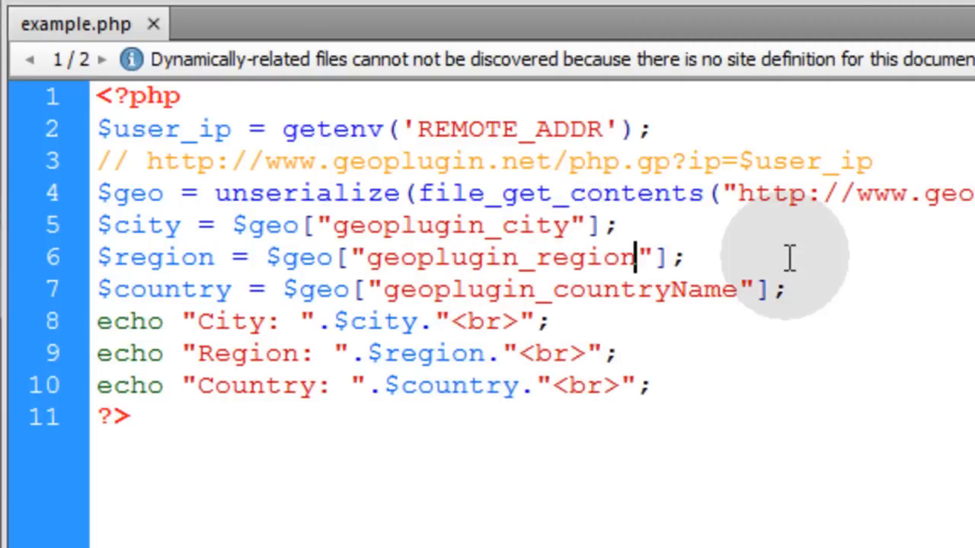
Append 'Name' so the region key reads geoplugin_regionName.
text(Name)
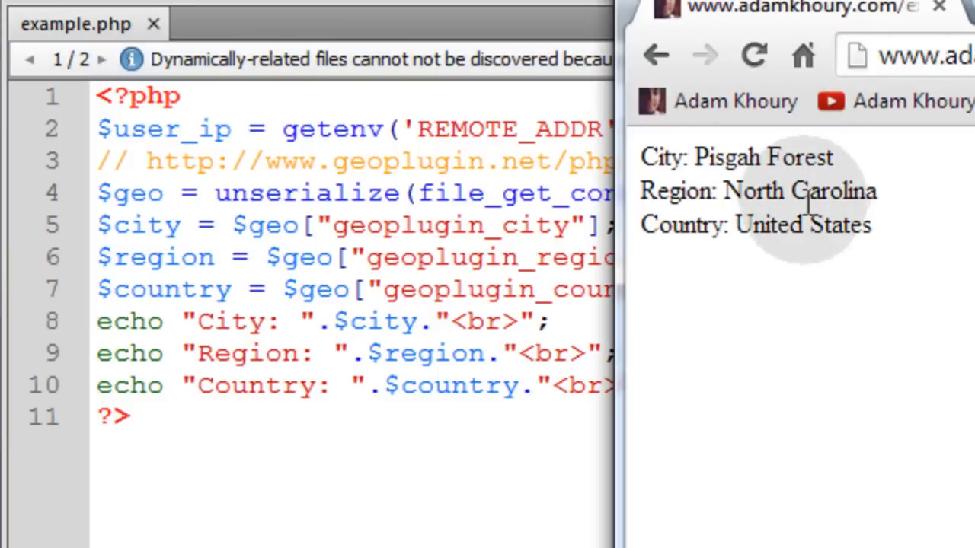
Refresh the Chrome page to show North Carolina as the region.
double_click(749, 191)
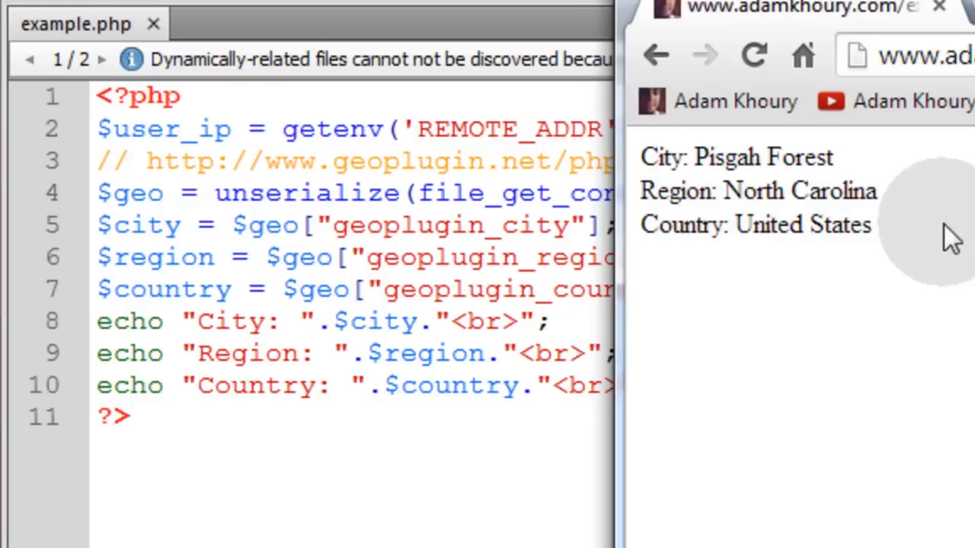
mouse_move(922, 191)
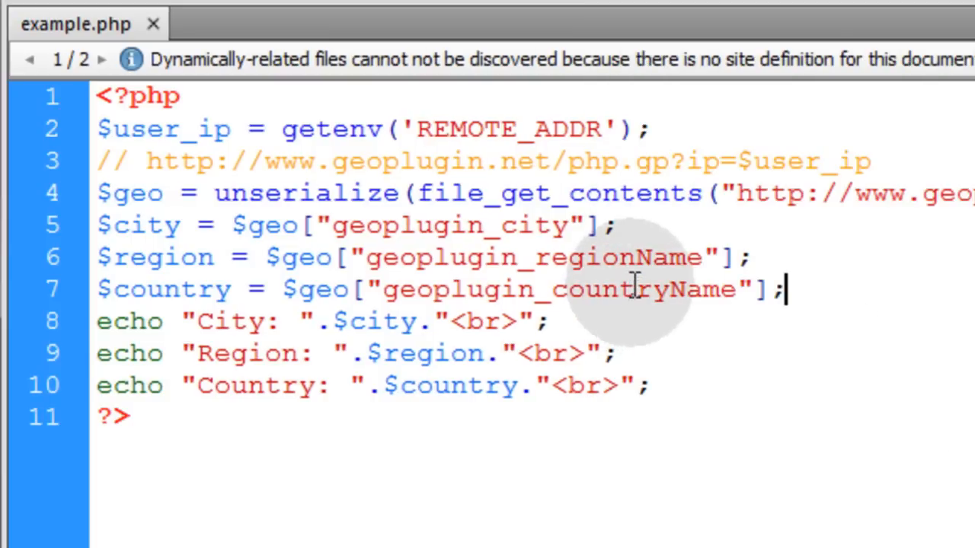
mouse_move(707, 358)
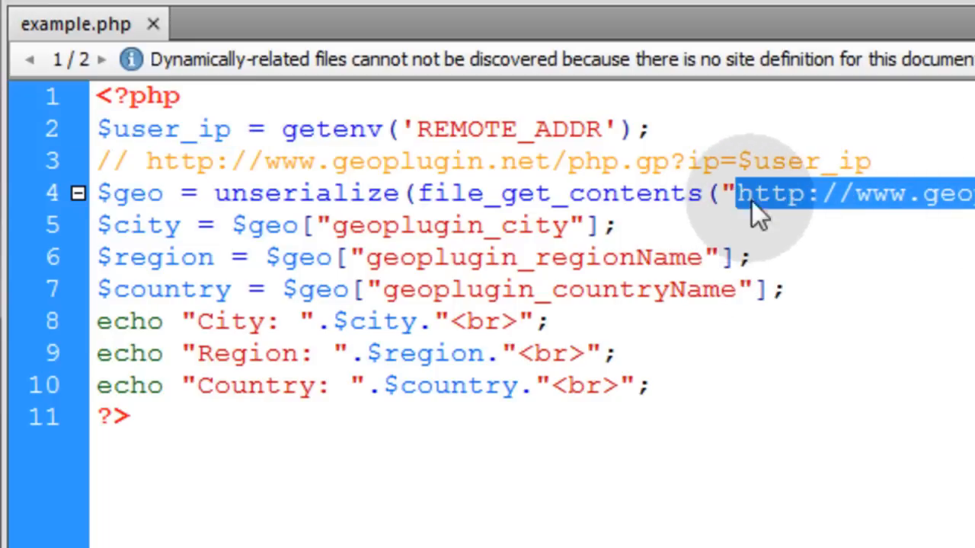
mouse_move(883, 236)
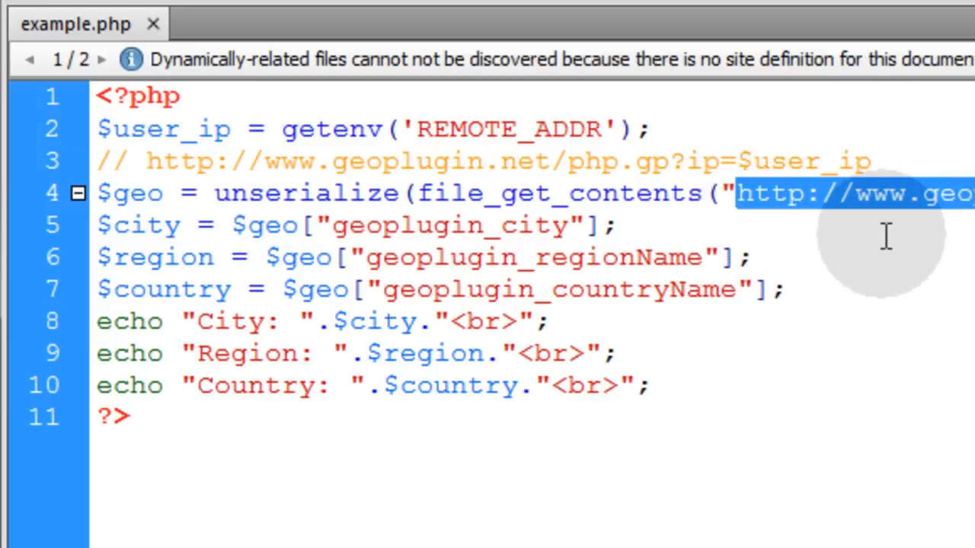
mouse_move(670, 213)
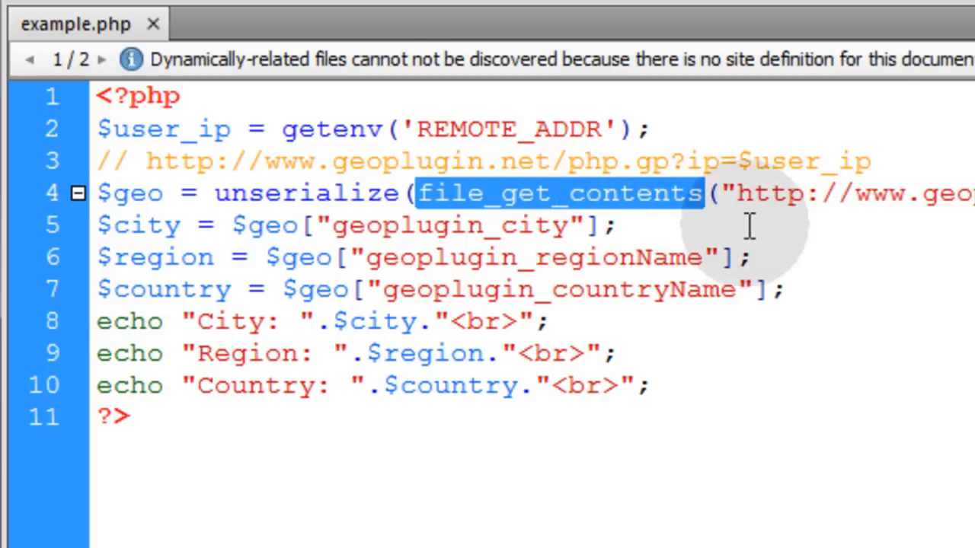
mouse_move(746, 220)
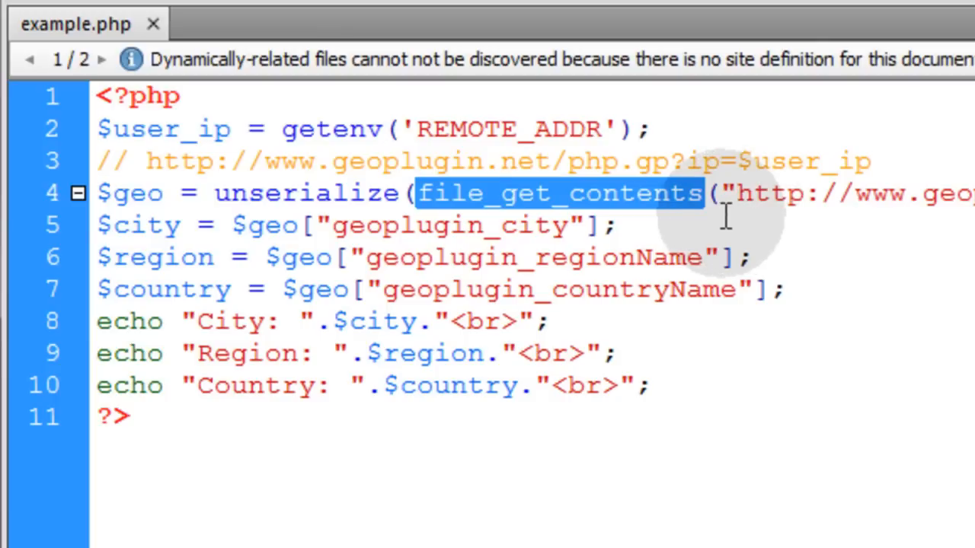
double_click(305, 193)
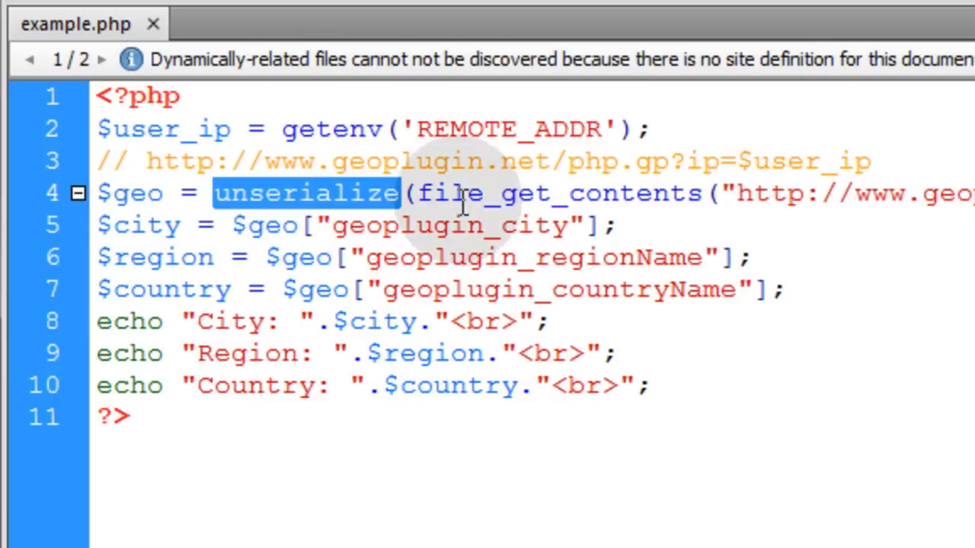
double_click(559, 193)
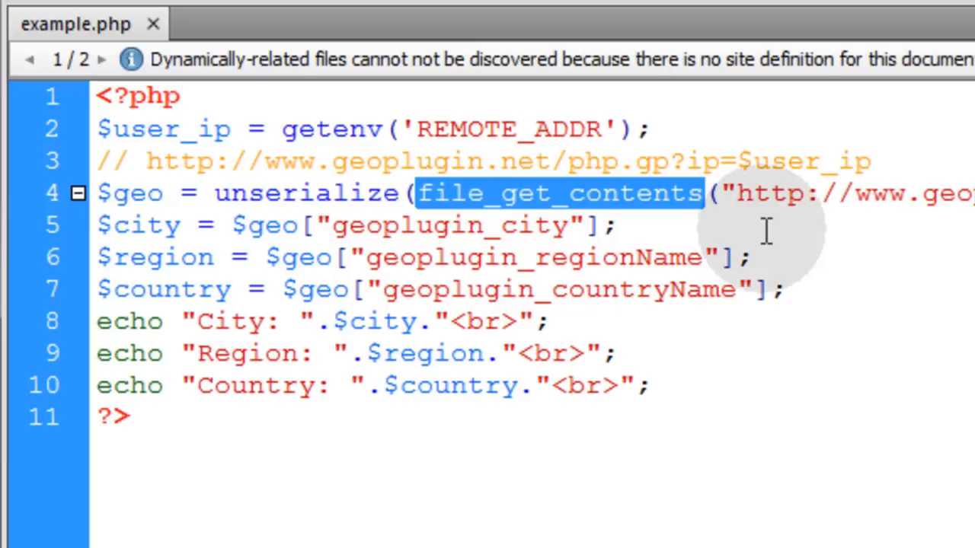
mouse_move(293, 195)
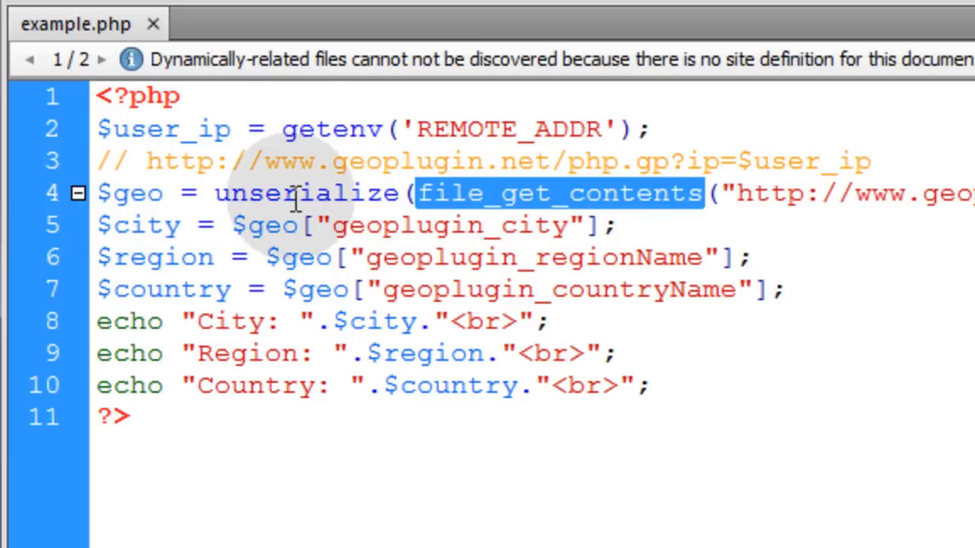
mouse_move(242, 226)
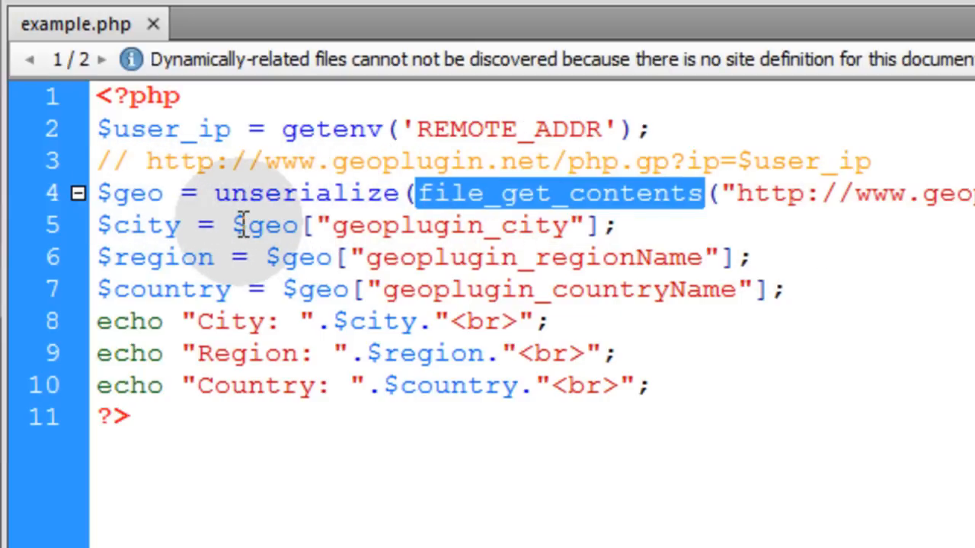
click(647, 385)
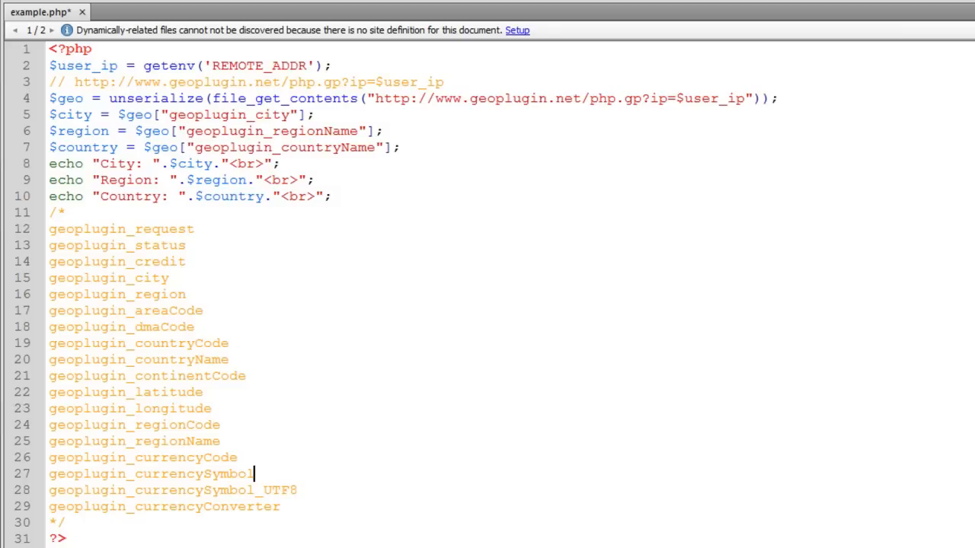
mouse_move(914, 354)
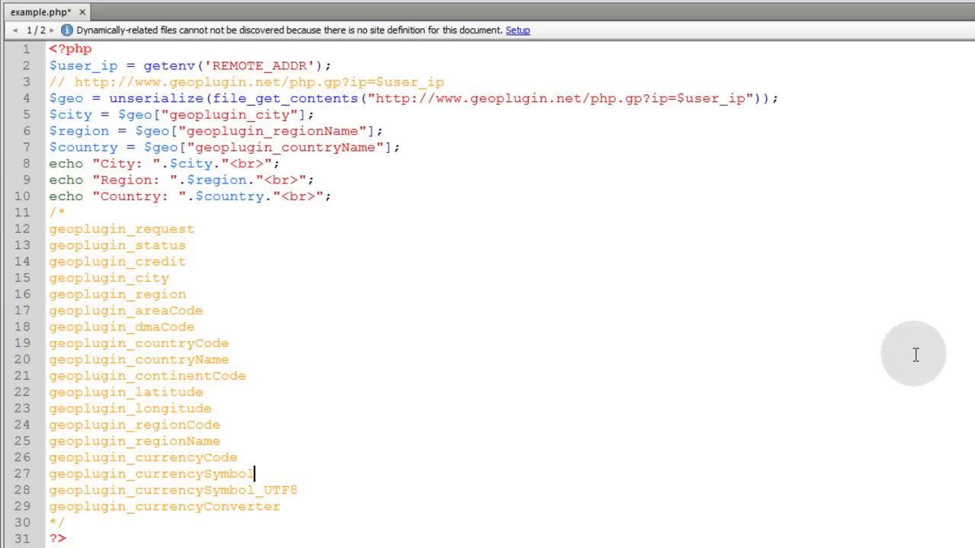